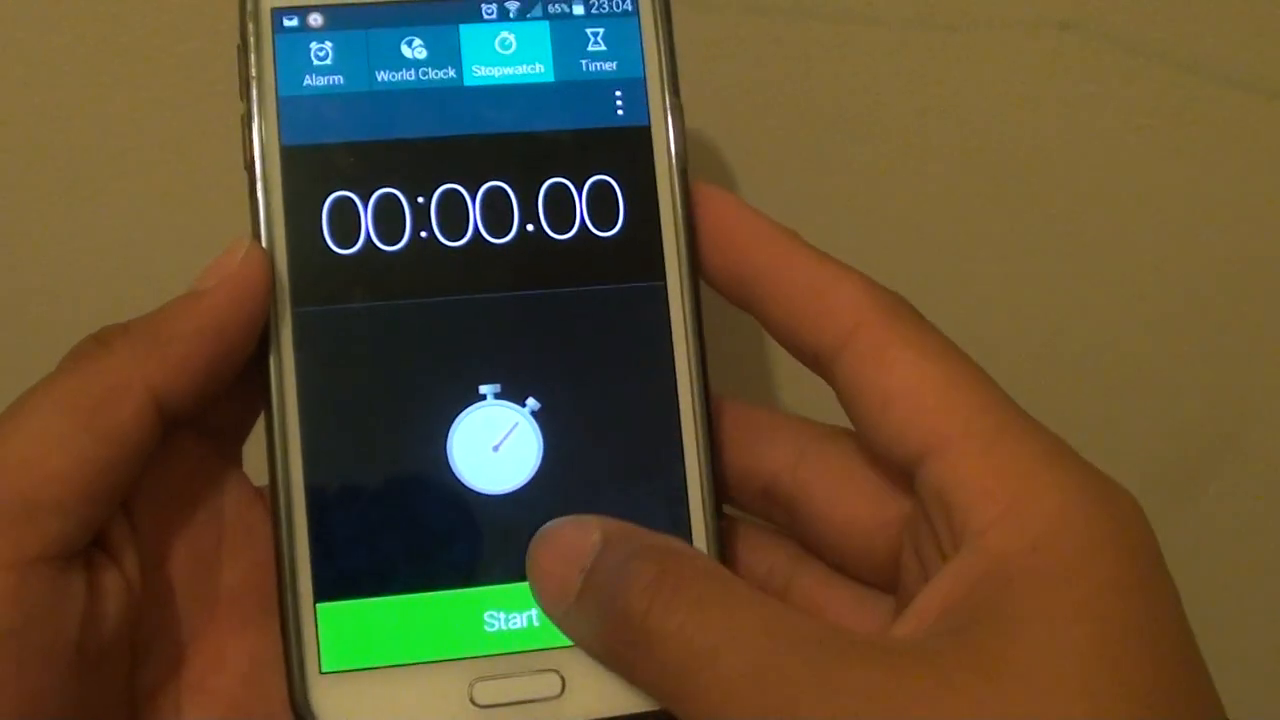
# Step: Start the stopwatch and let it run past seven seconds
pyautogui.click(508, 617)
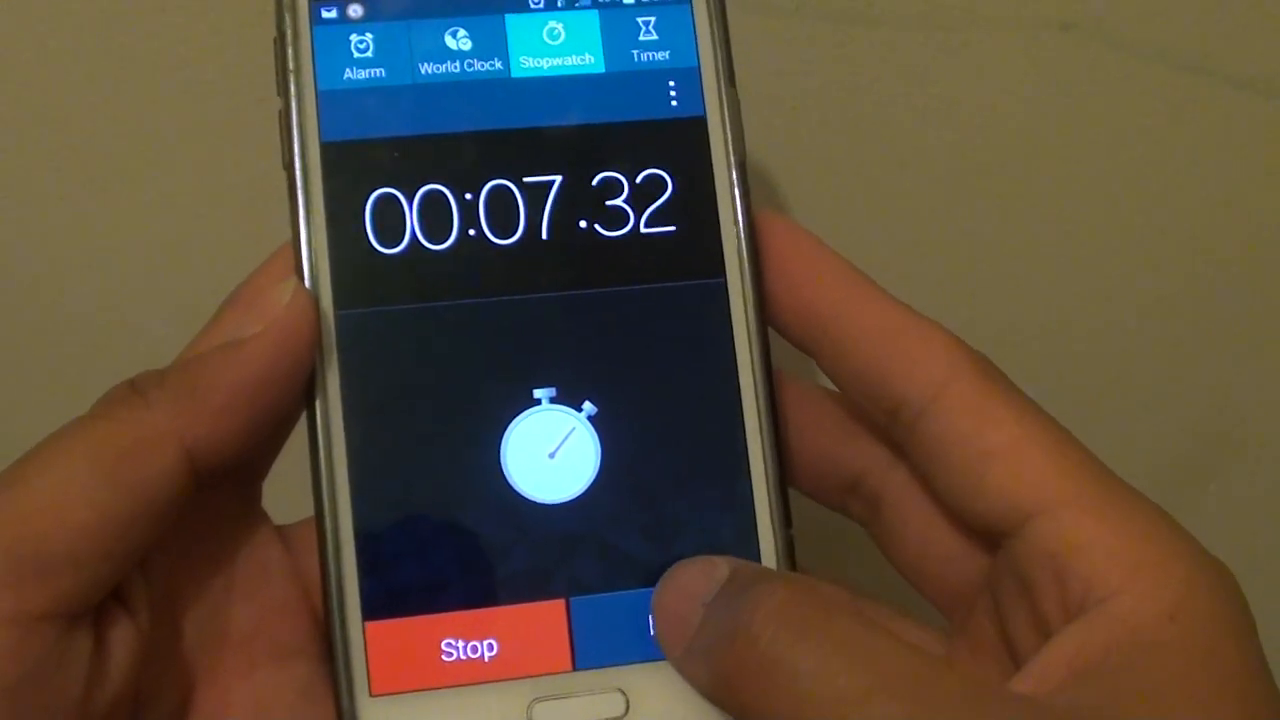
# Step: Record two laps on the running stopwatch, at 00:07.80 and 00:14.50
pyautogui.click(640, 630)
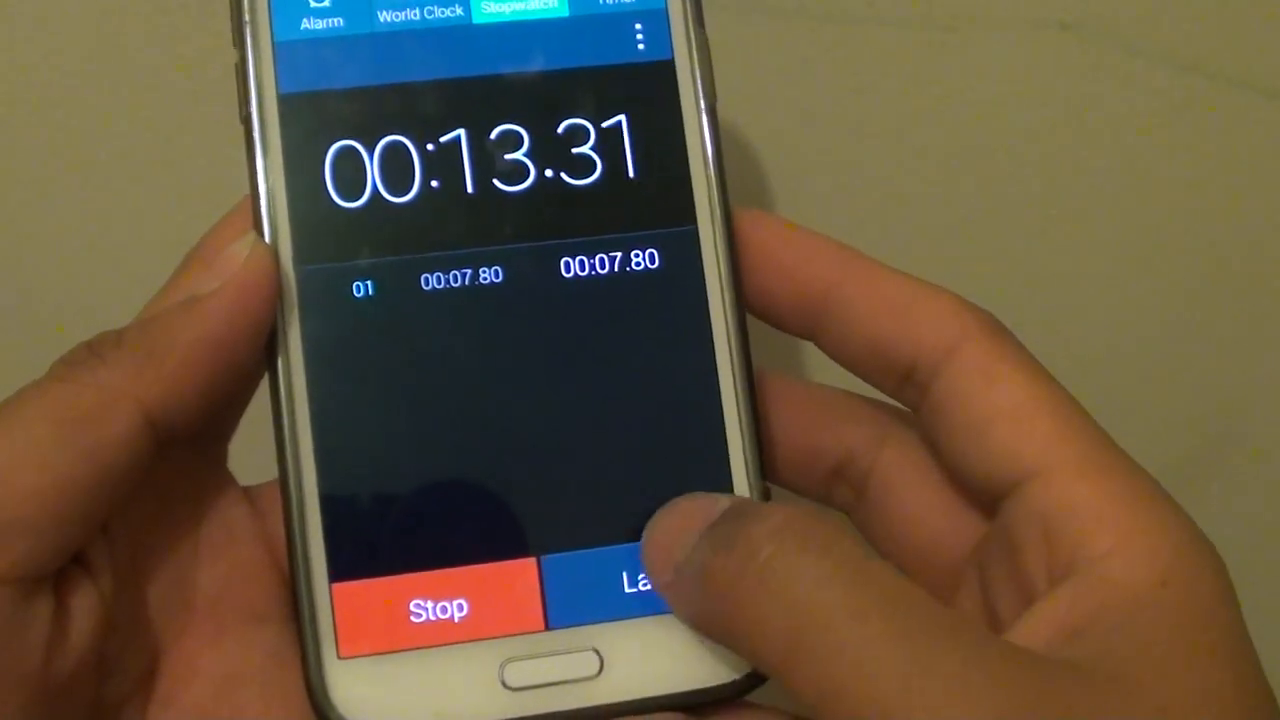
pyautogui.click(640, 585)
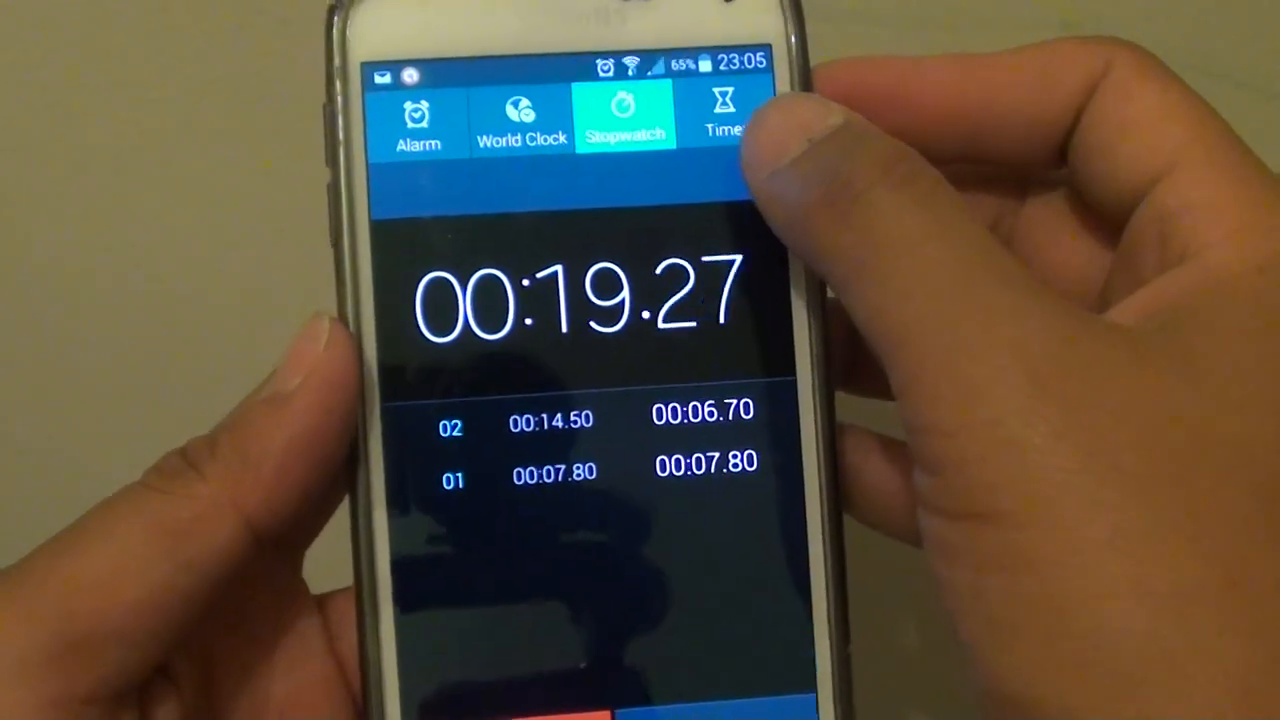
# Step: Uncheck Keep screen dimmed in stopwatch Settings and return to the running stopwatch
pyautogui.click(760, 160)
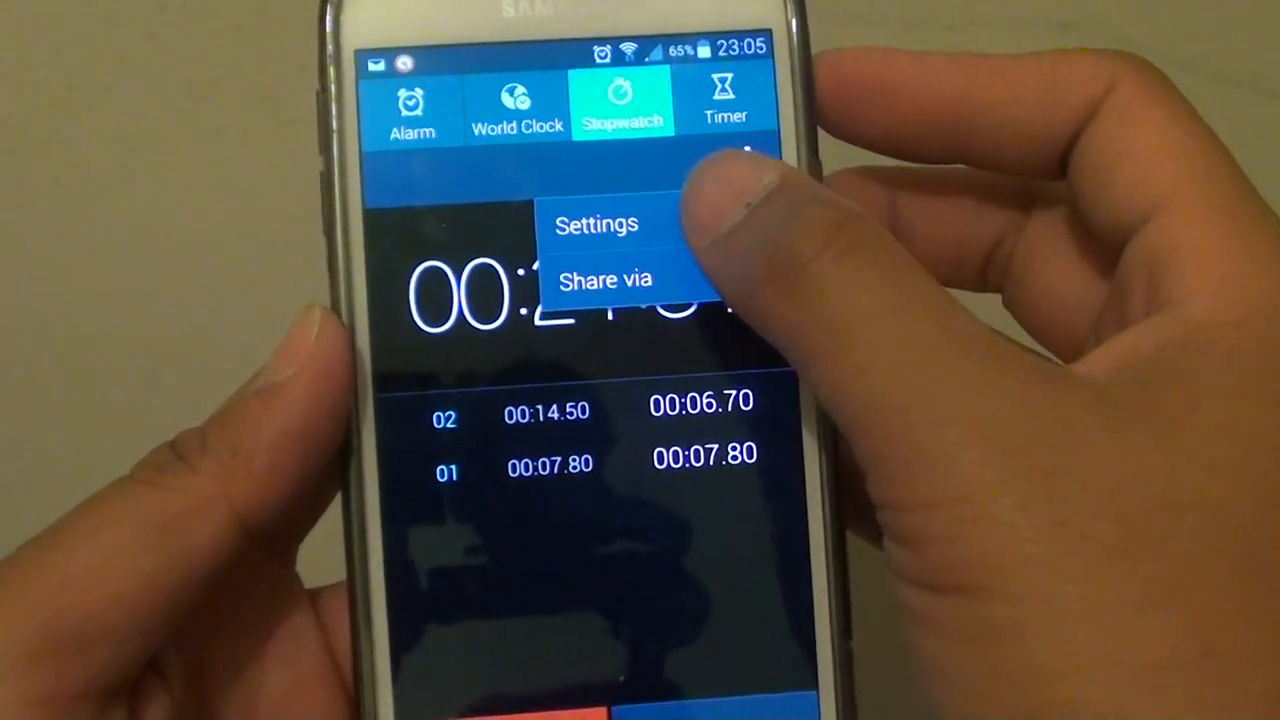
pyautogui.click(596, 223)
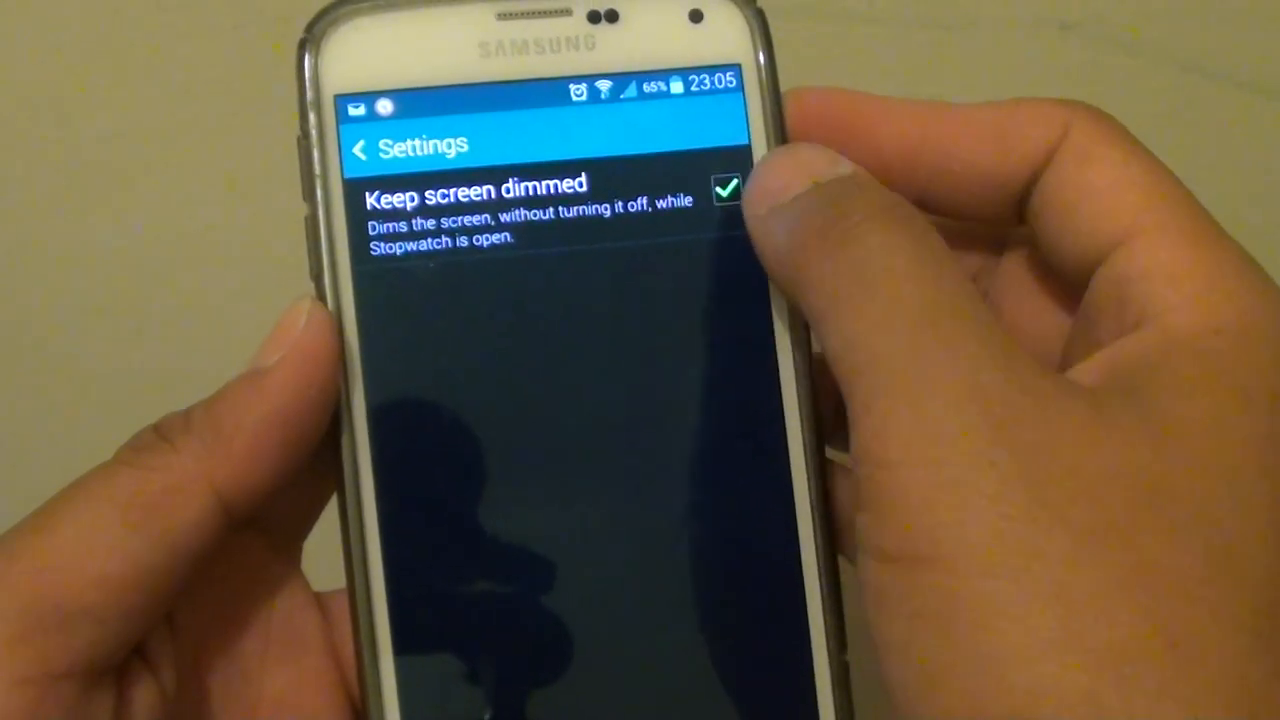
pyautogui.click(727, 191)
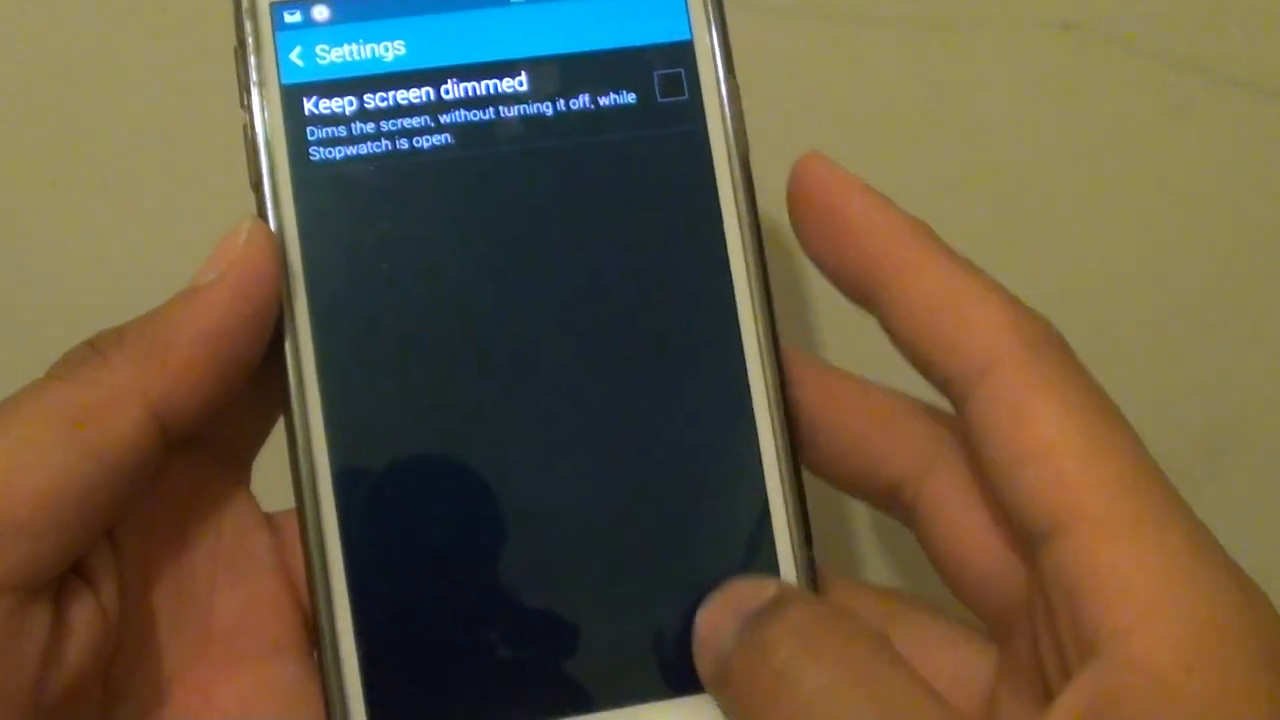
pyautogui.click(668, 87)
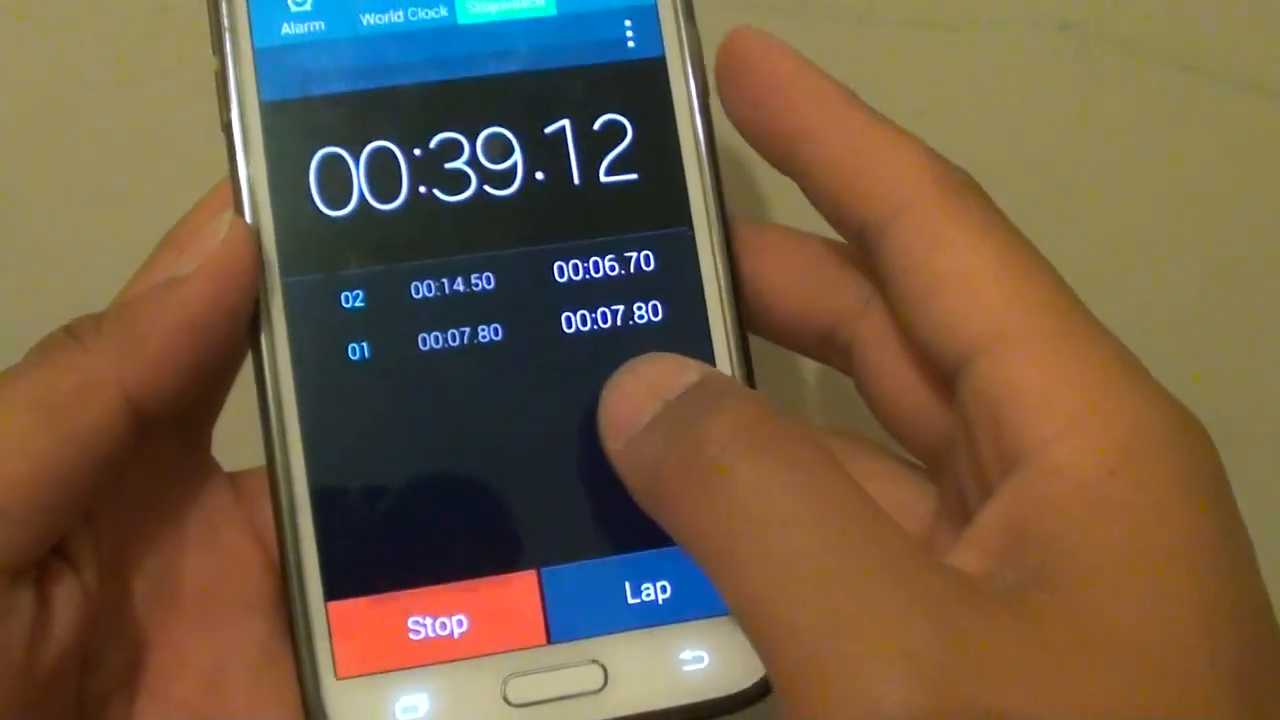
# Step: Stop the stopwatch at 00:41.29 and go to the home screen
pyautogui.click(437, 625)
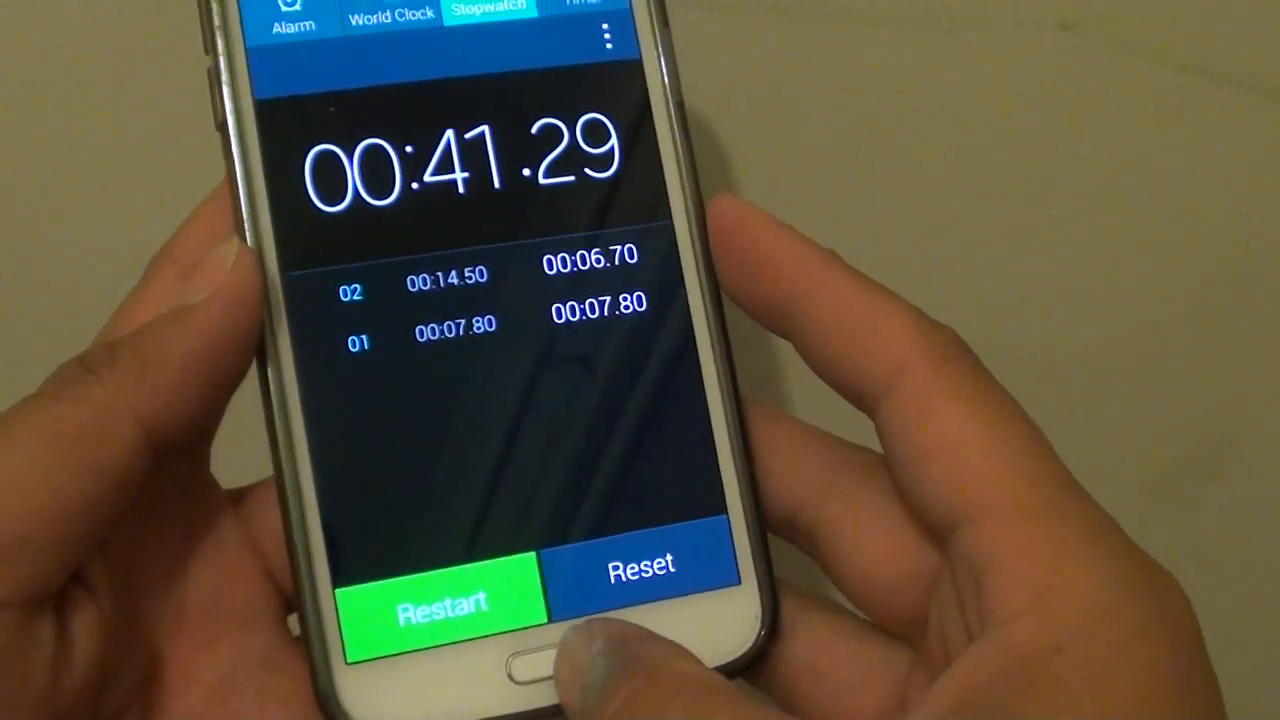
pyautogui.press('HOME')
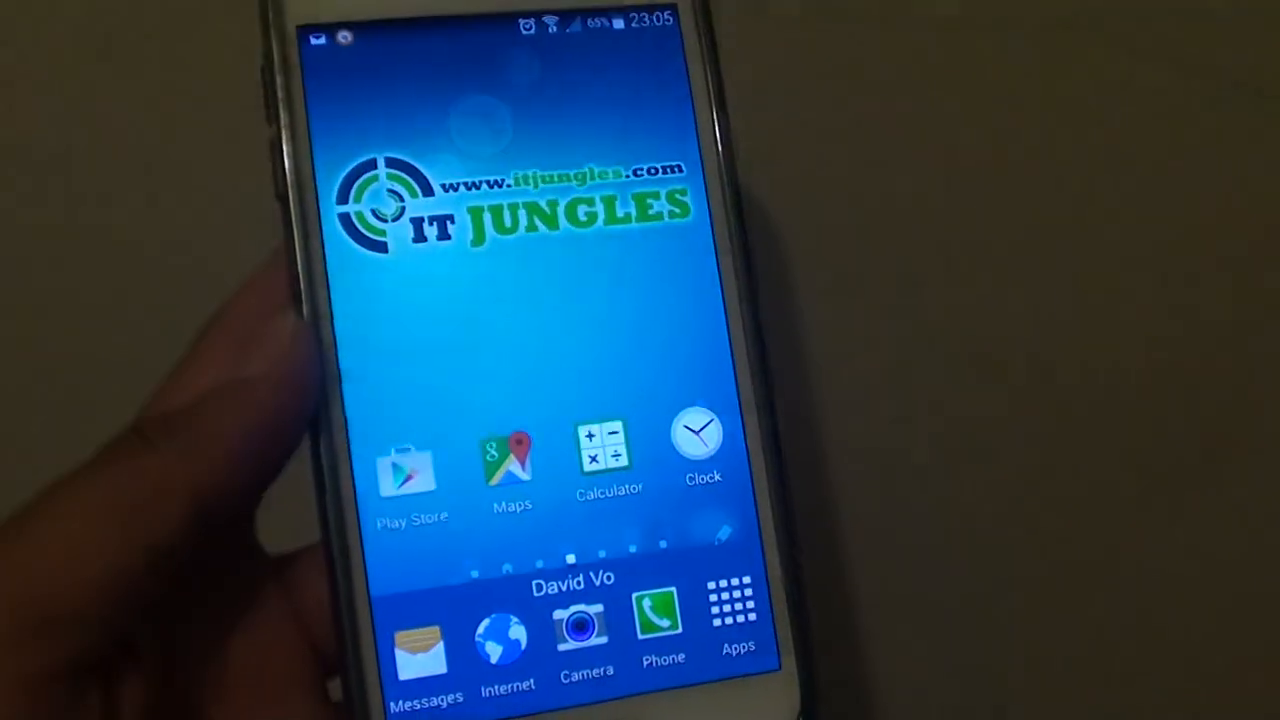